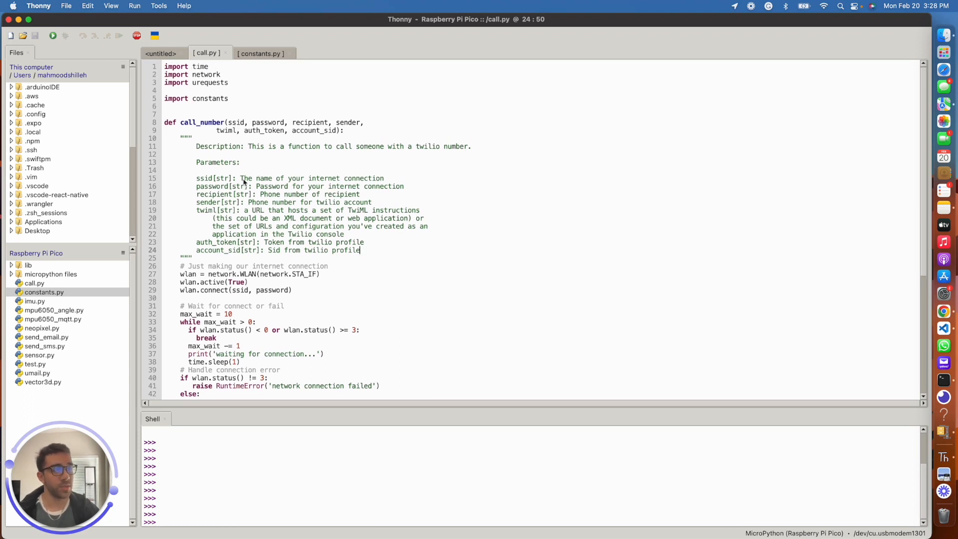
Review the call_number docstring and account_sid parameter in call.py
double_click(313, 131)
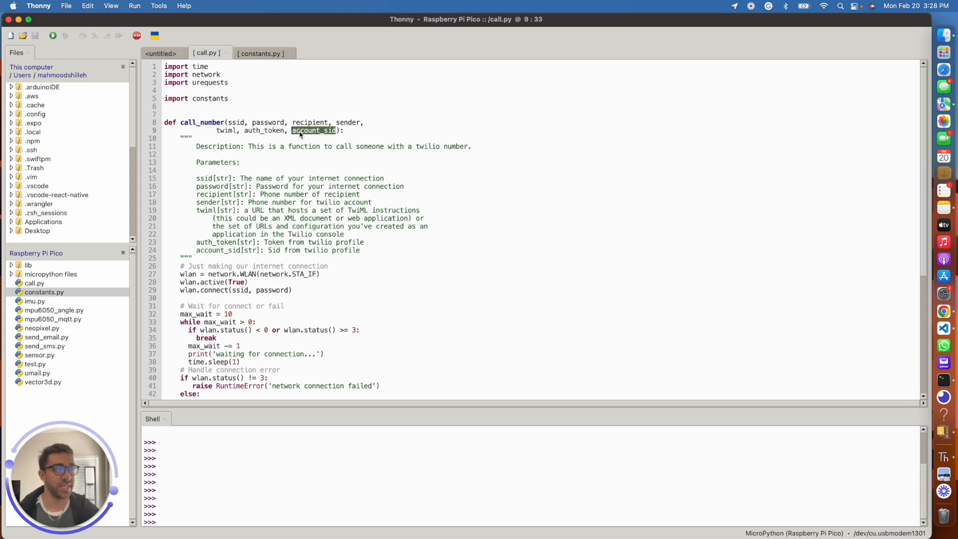
mouse_move(313, 159)
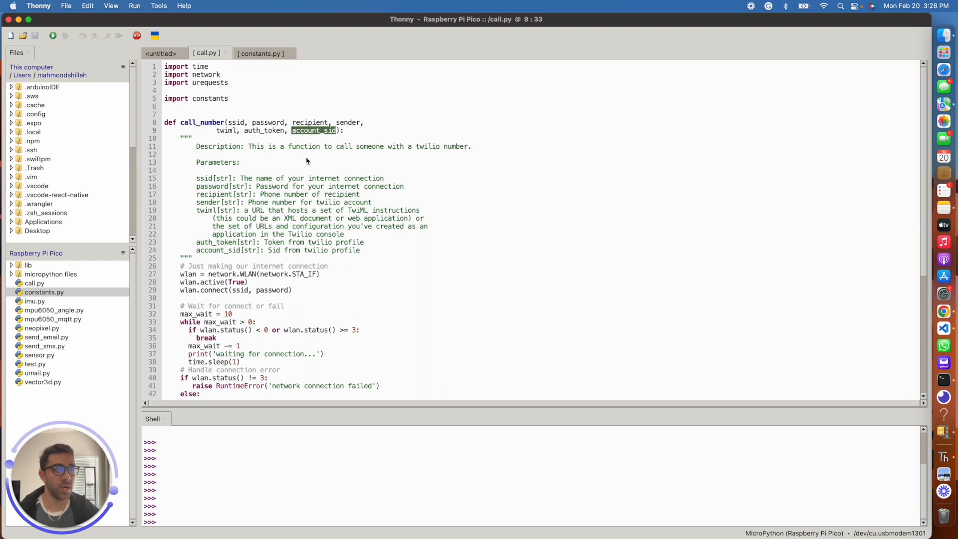
mouse_move(825, 80)
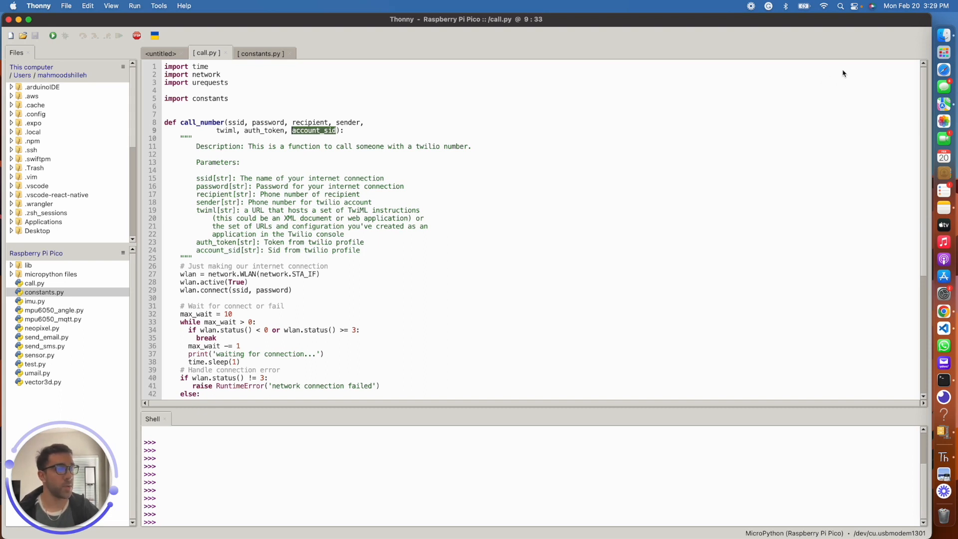
mouse_move(370, 175)
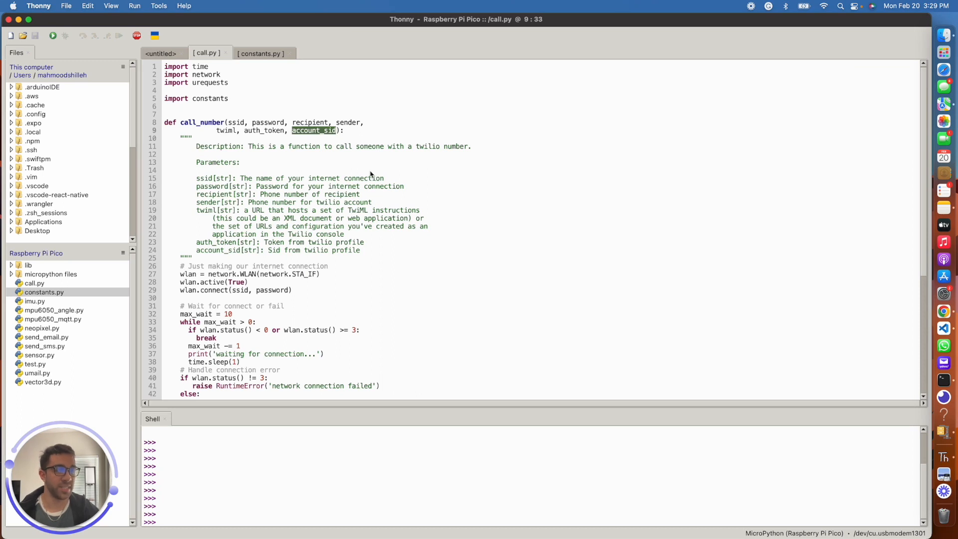
mouse_move(373, 207)
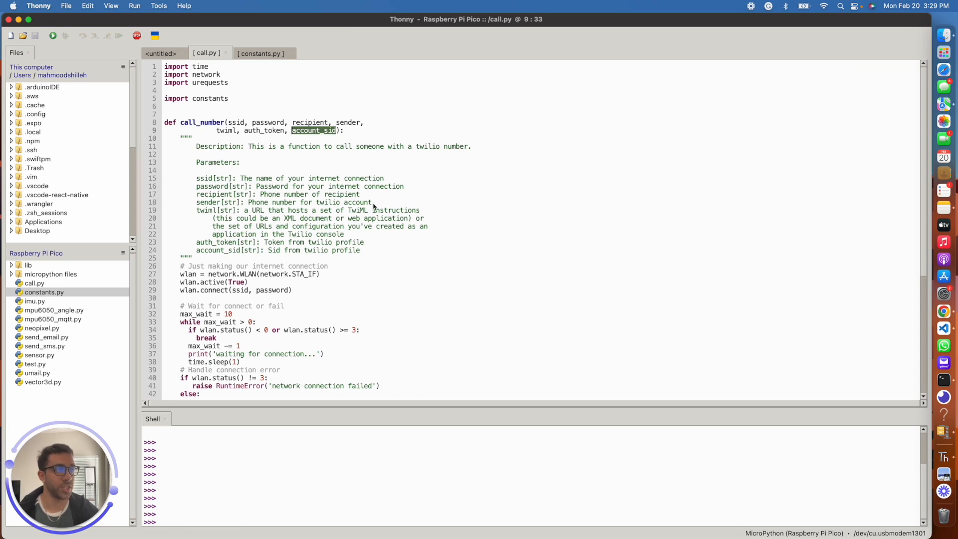
mouse_move(369, 254)
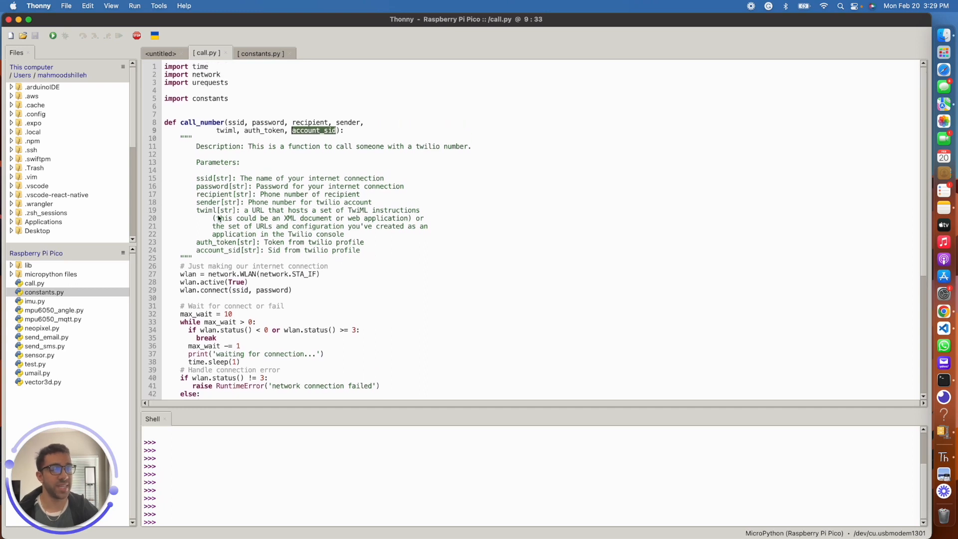
mouse_move(349, 237)
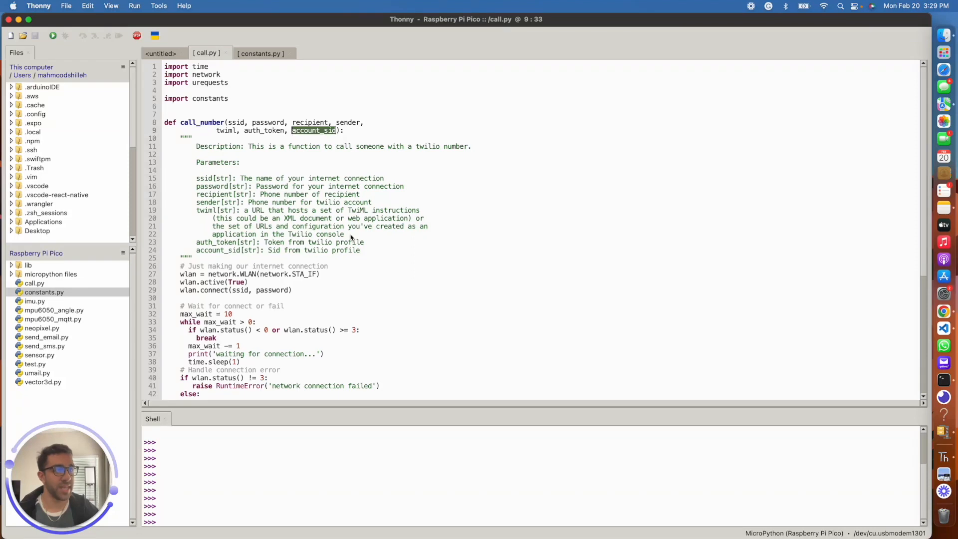
left_click_drag(197, 211, 344, 234)
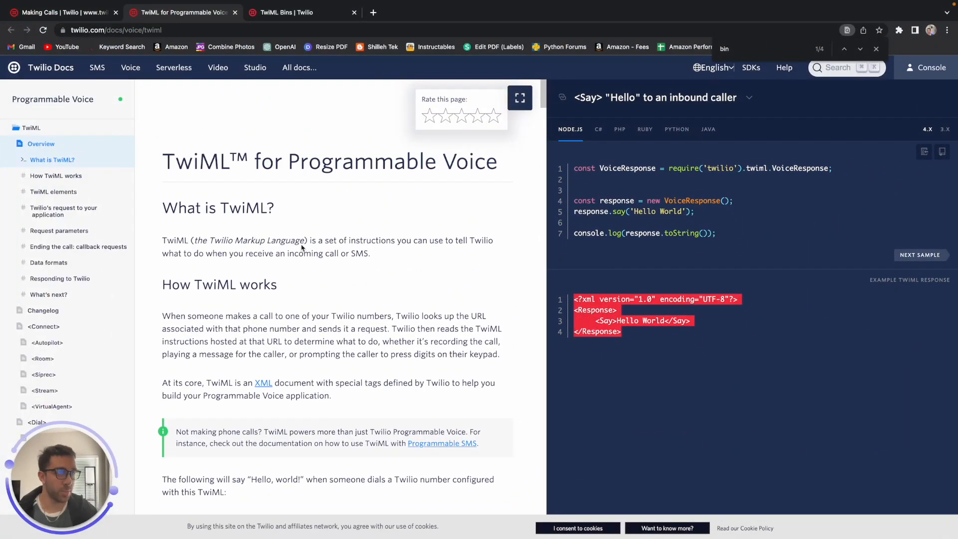
Read through the 'What is TwiML' and 'How TwiML works' sections with the Hello World XML
scroll("down", 3)
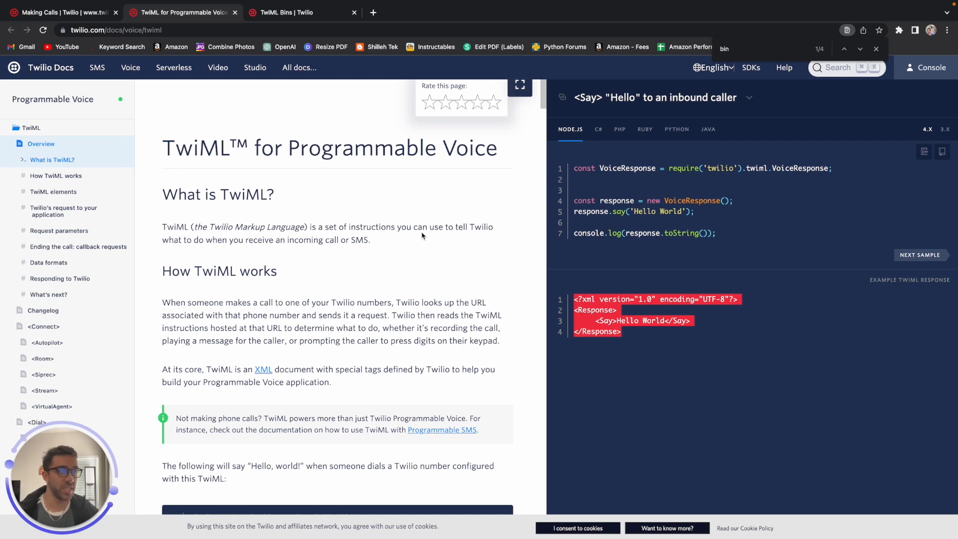
scroll("down", 3)
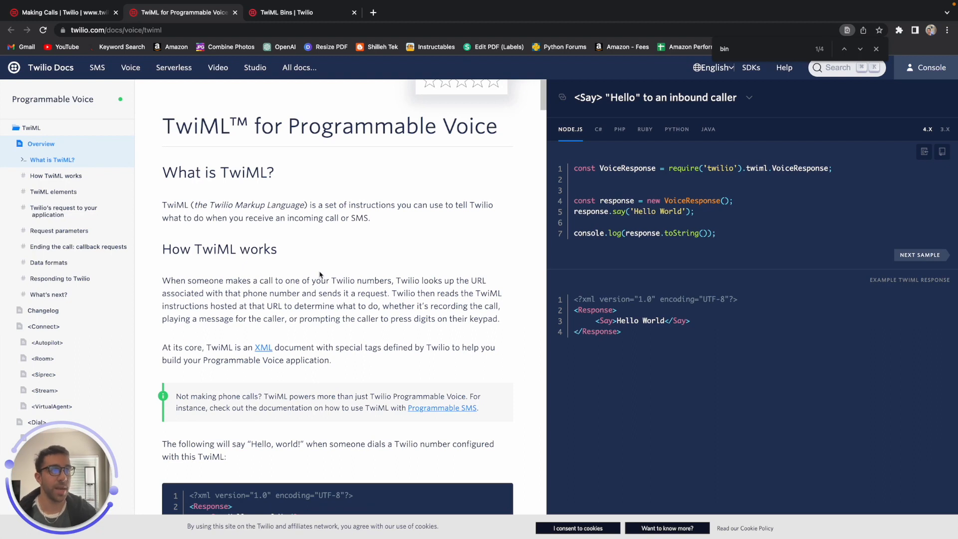
mouse_move(317, 270)
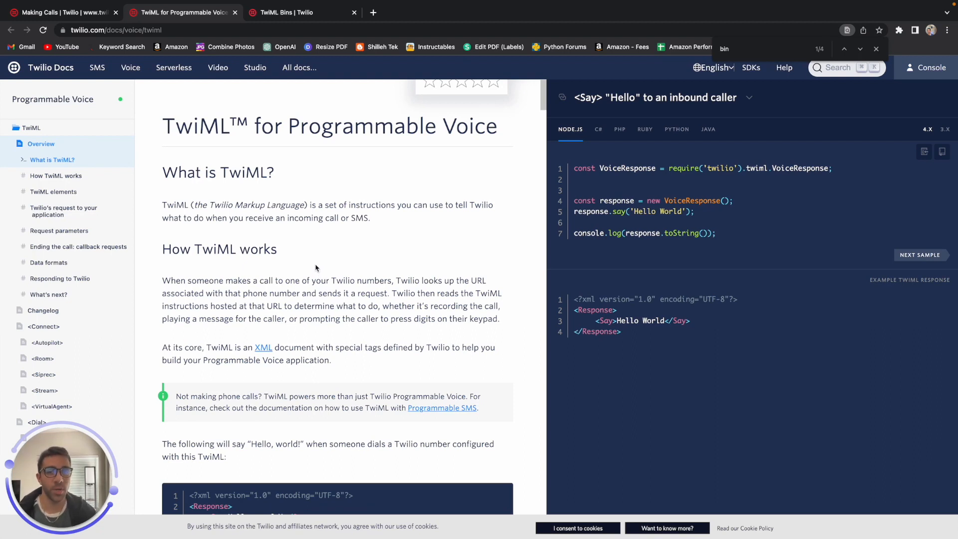
mouse_move(340, 262)
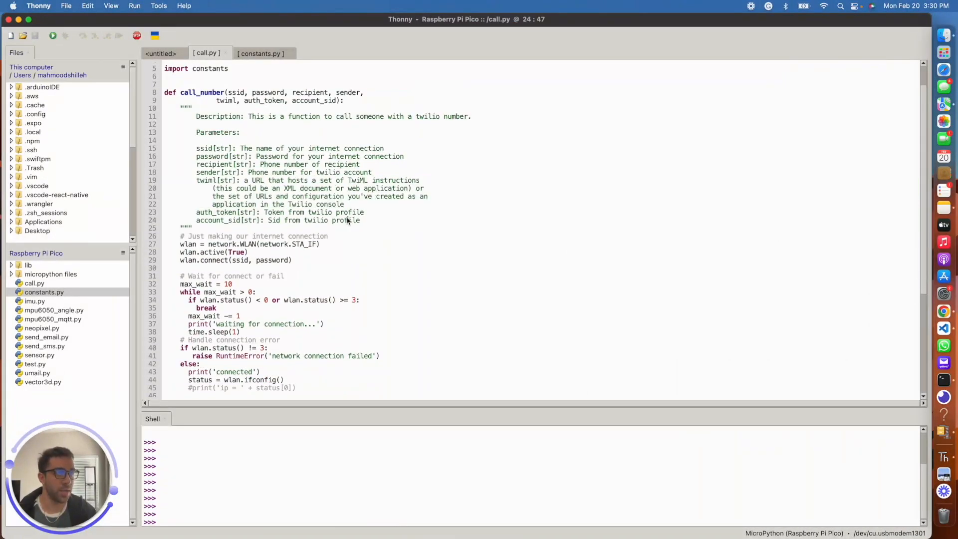
Review the twiml docstring and the recipient parameter in call_number's request code
double_click(330, 204)
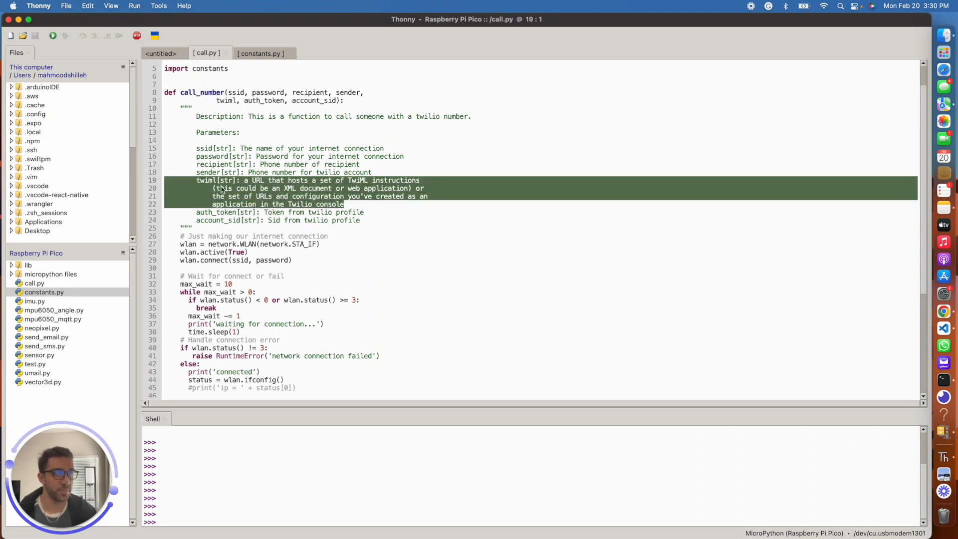
scroll("down", 3)
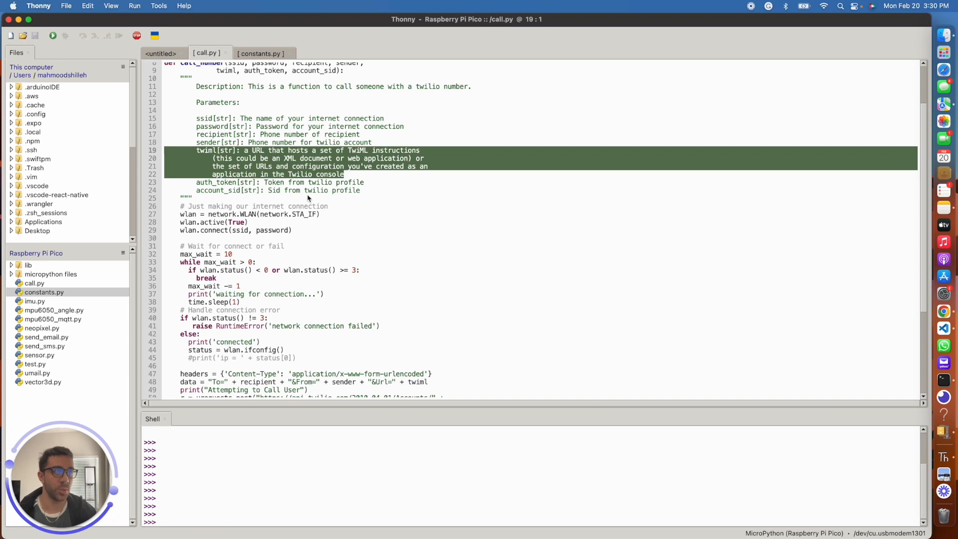
scroll("down", 3)
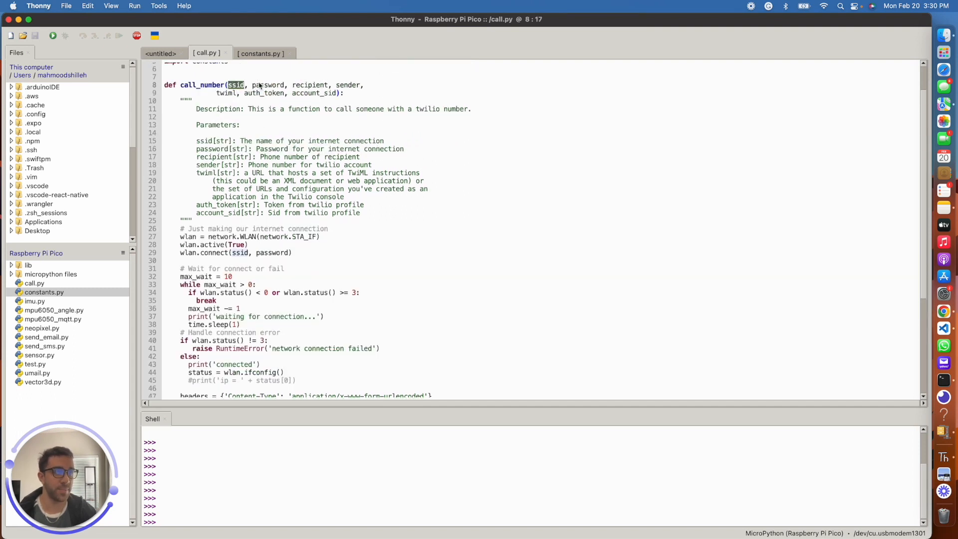
double_click(309, 84)
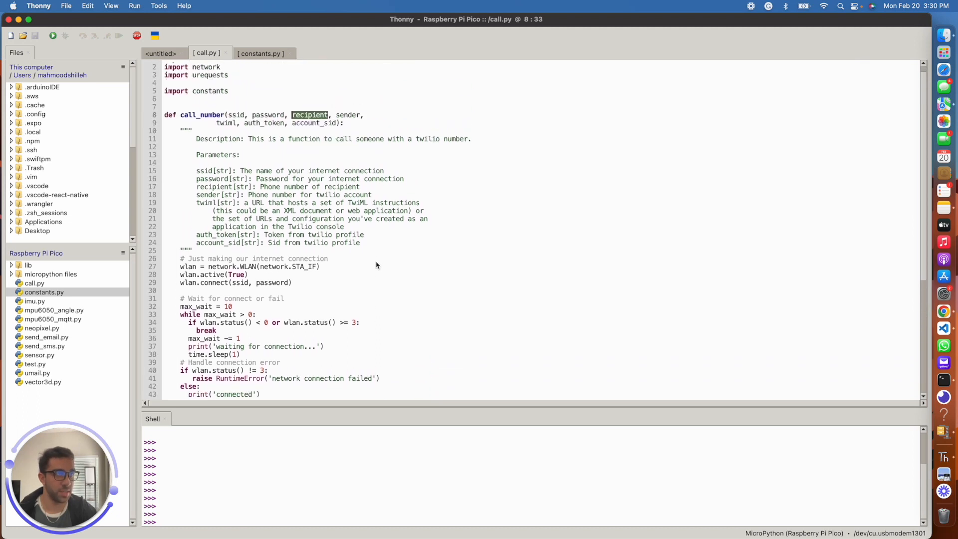
Trace twiml in the request data down to the final call_number call with the hosted URL
scroll("down", 3)
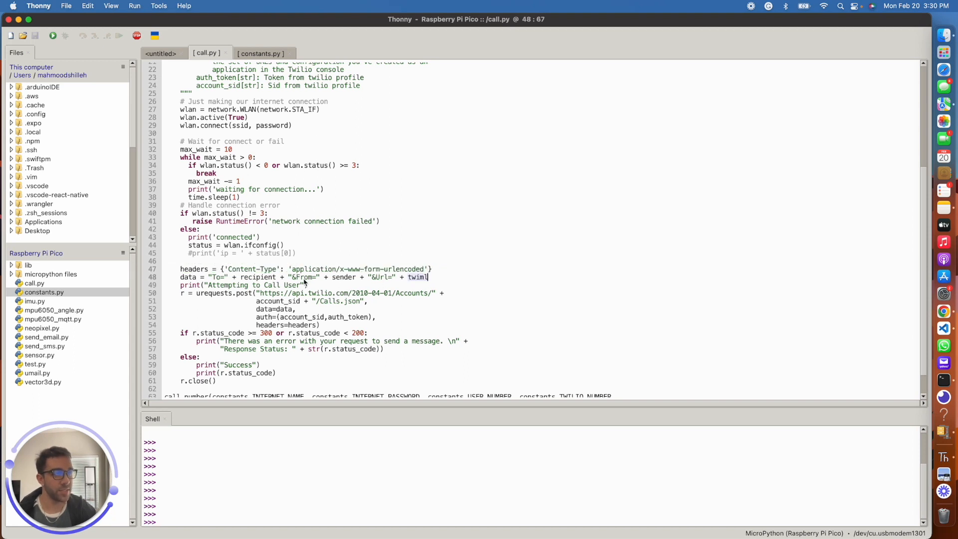
double_click(344, 277)
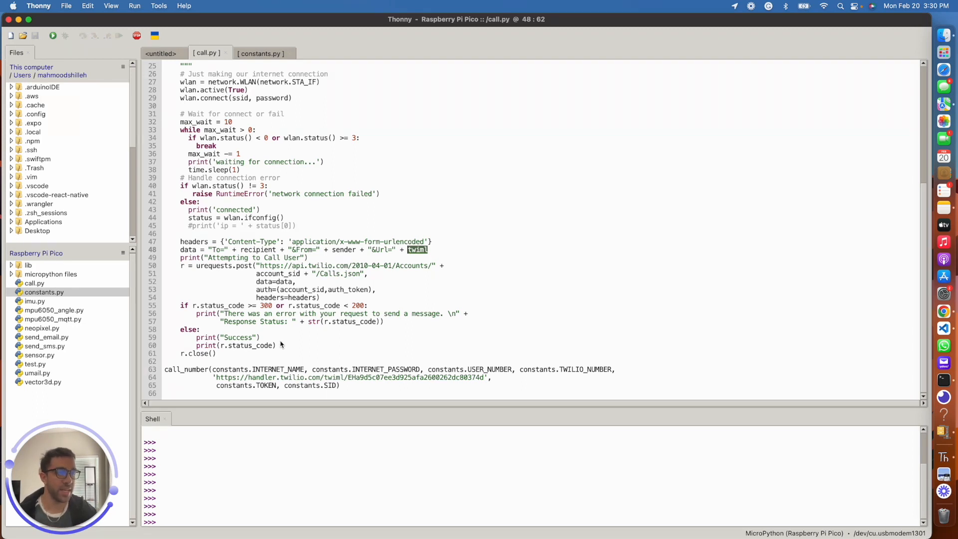
mouse_move(200, 380)
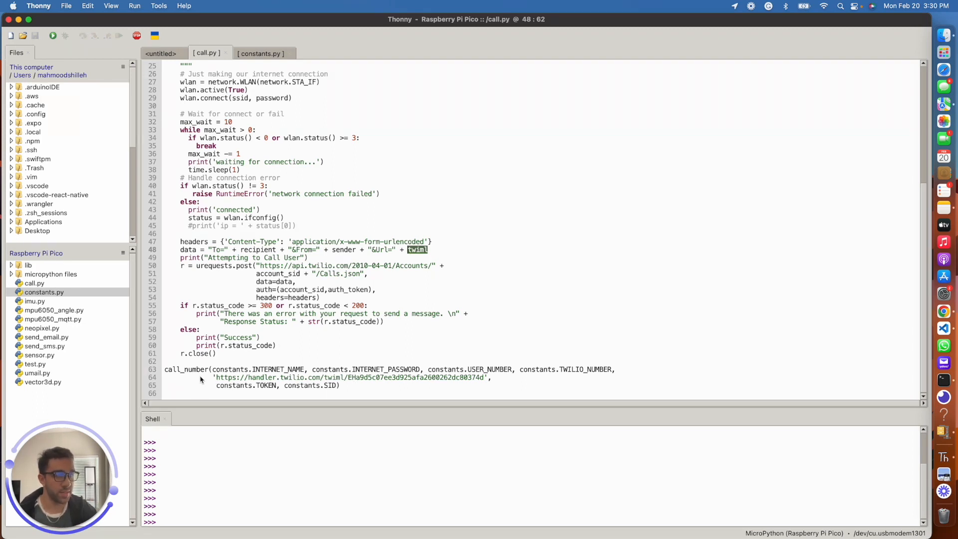
double_click(245, 377)
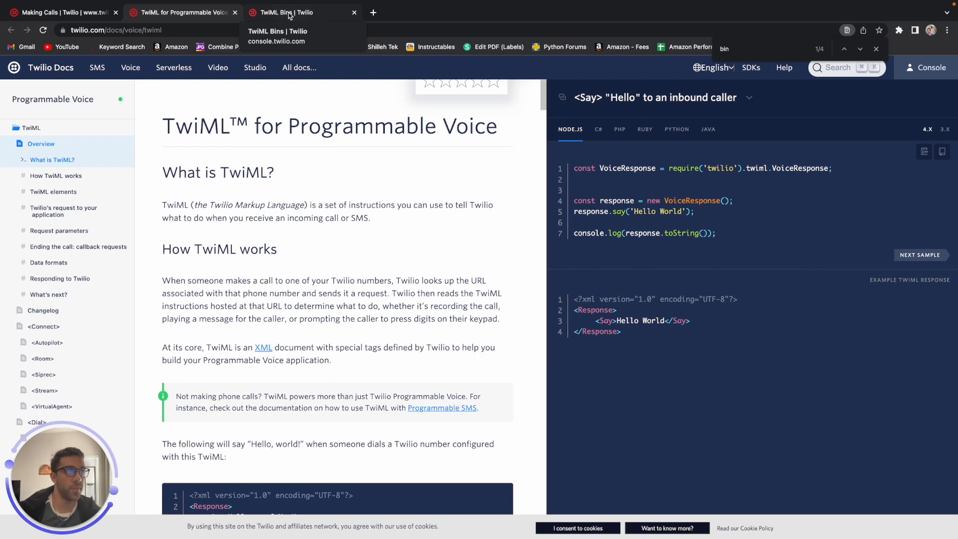
Start a new TwiML Bin in Twilio Console named raspberrypi_test
left_click(287, 12)
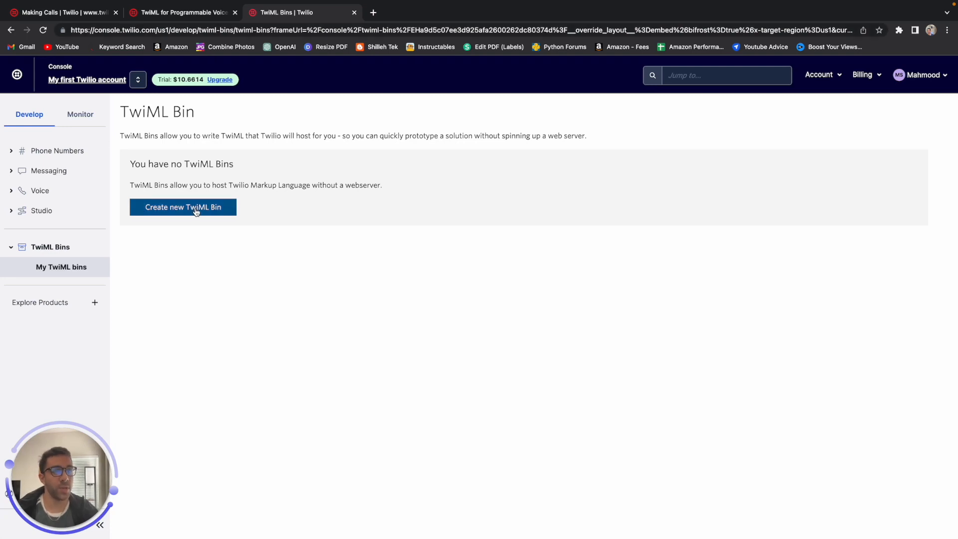
left_click(183, 207)
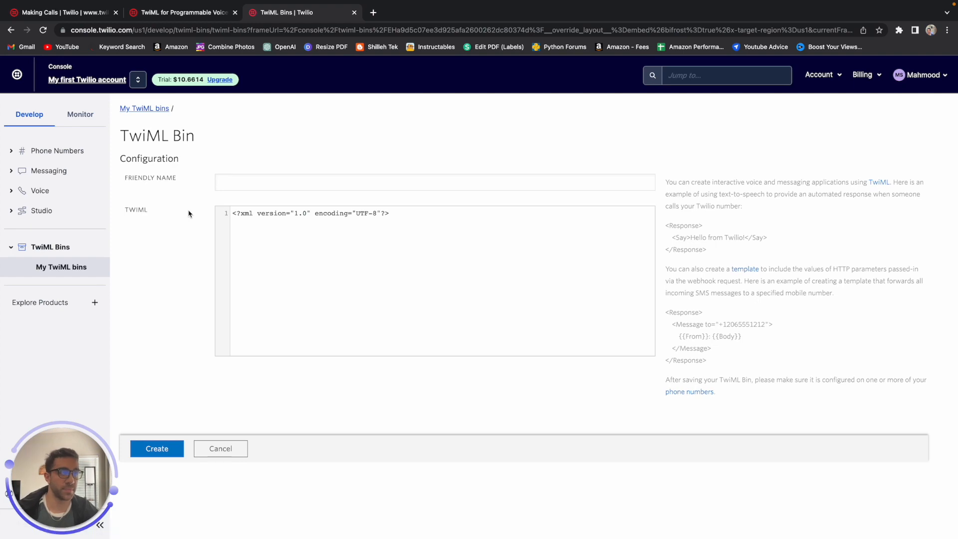
left_click(435, 182)
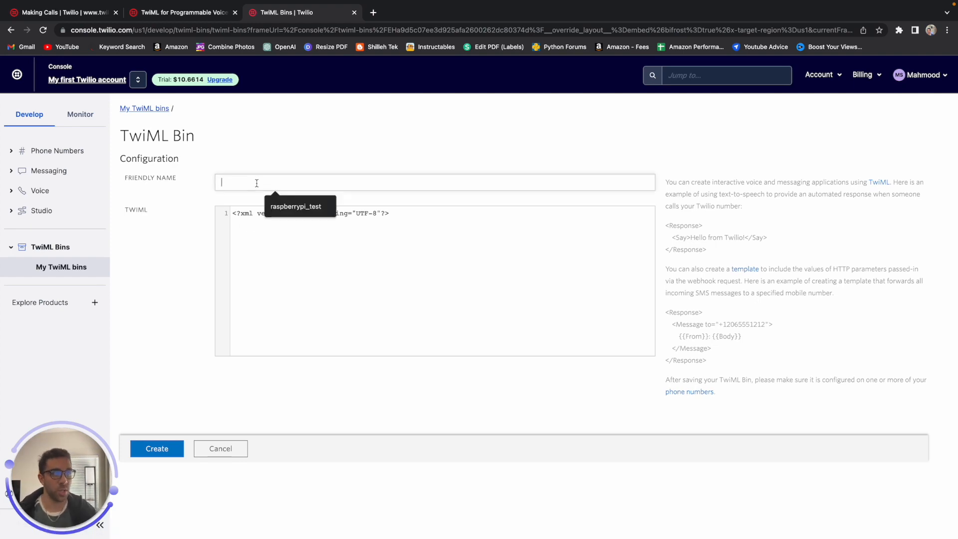
type("raspberrypi_test")
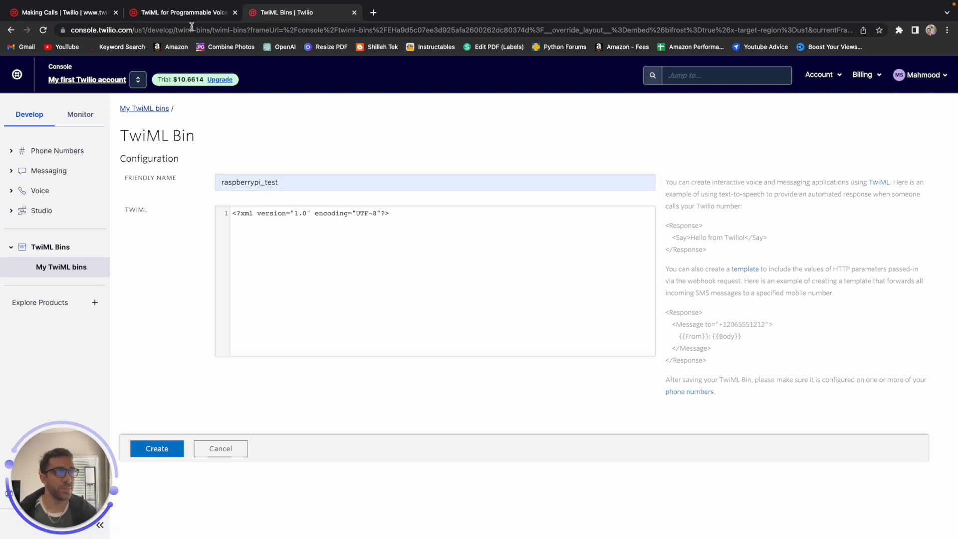
Fill the bin with the Response/Say 'Hello, world!' TwiML taken from the docs
left_click(182, 12)
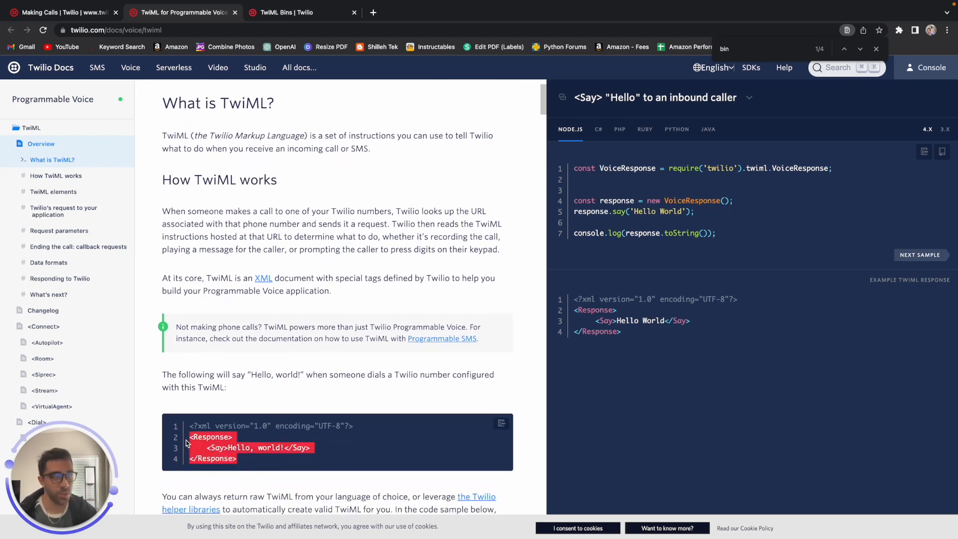
mouse_move(241, 314)
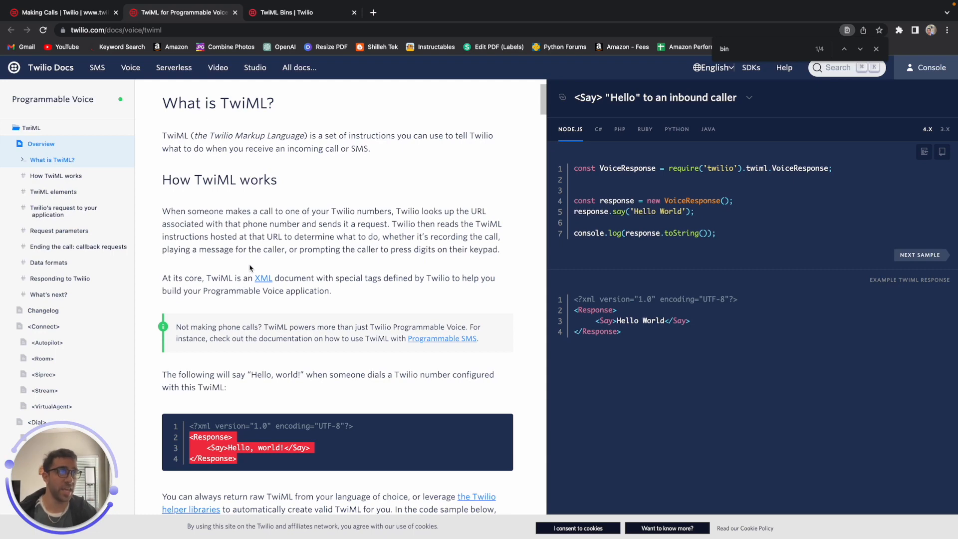
left_click(282, 12)
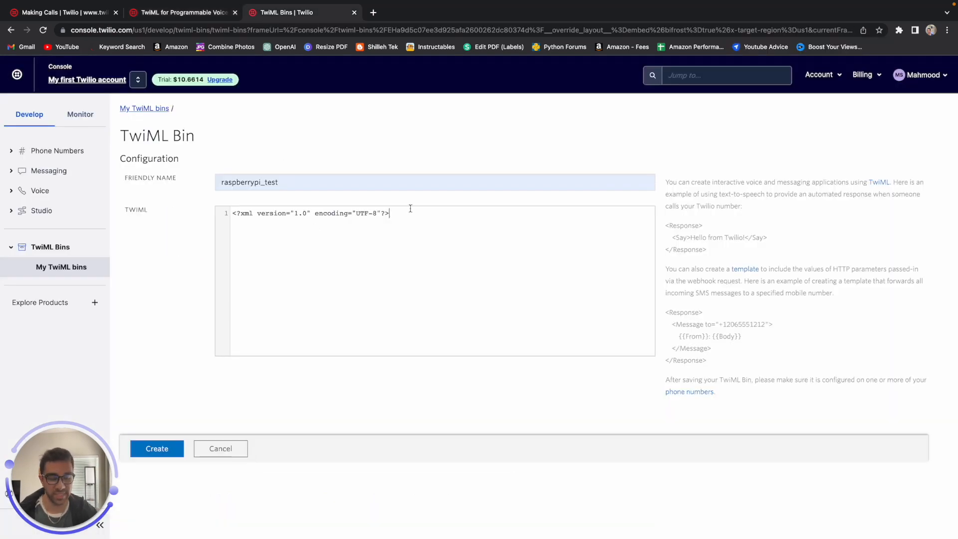
type("<Response>")
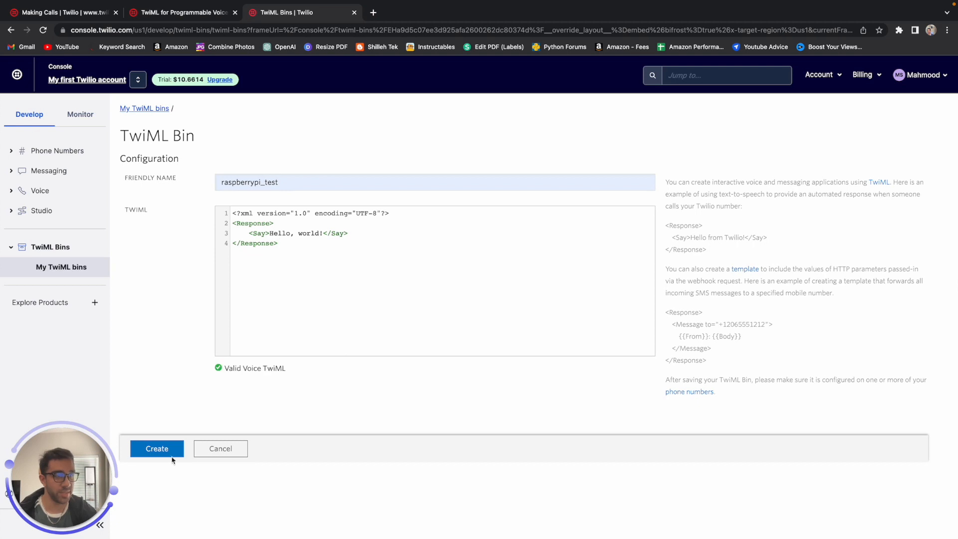
Create and save the raspberrypi_test bin, then copy its handler URL
left_click(157, 448)
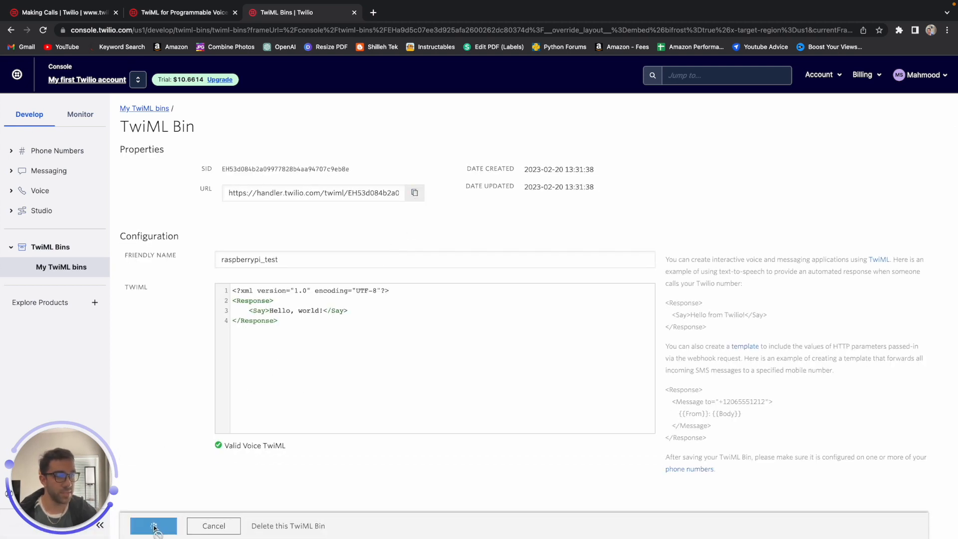
left_click(153, 527)
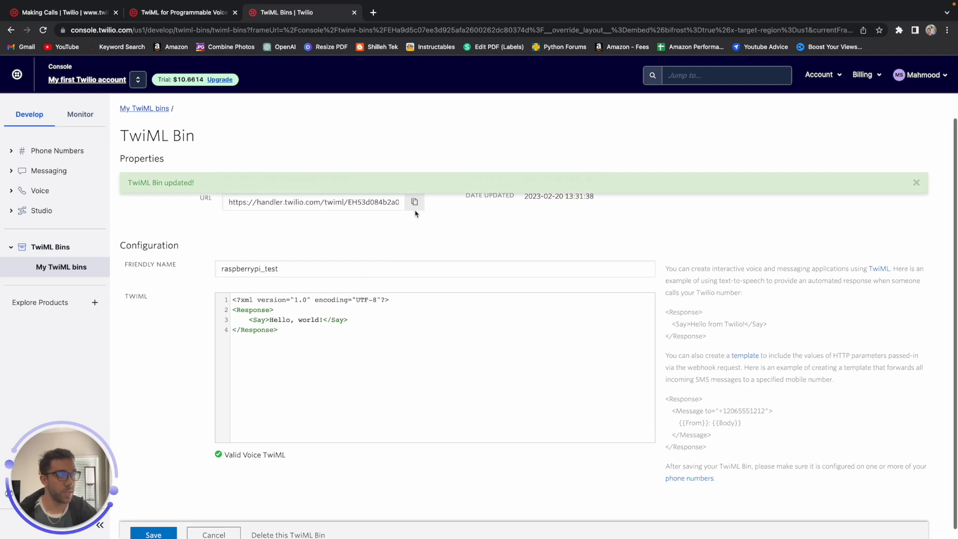
left_click(415, 203)
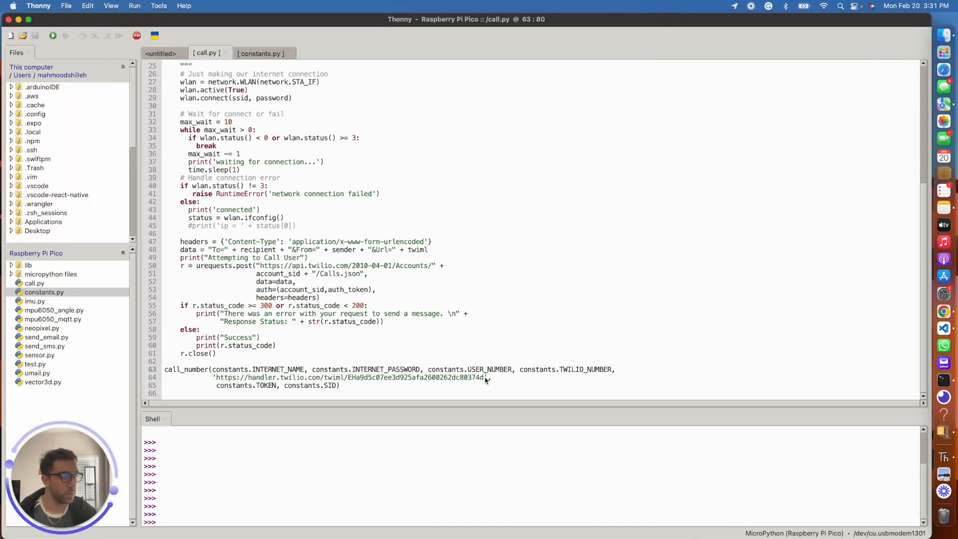
Swap the old handler URL on line 64 for the new bin URL and run call.py; shell shows Success 201
left_click_drag(213, 377, 486, 378)
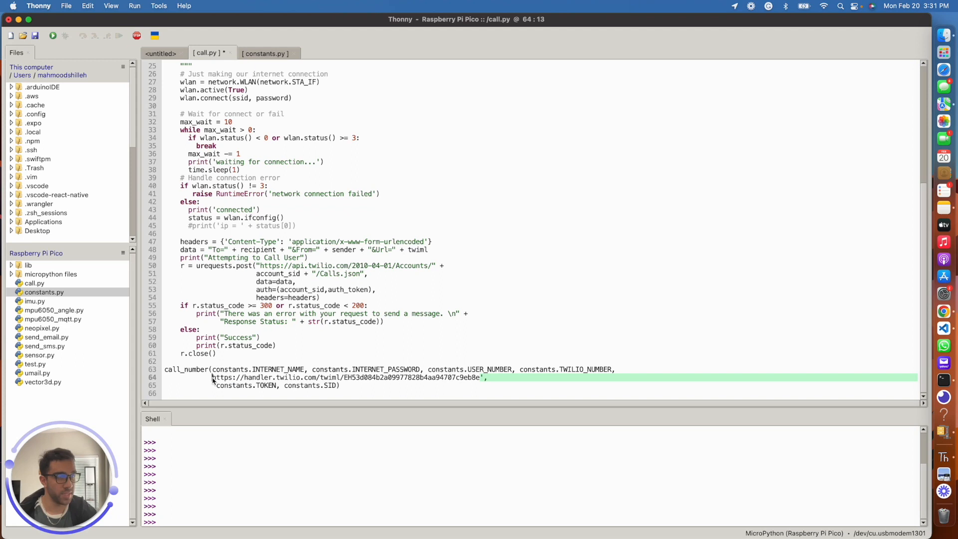
key("cmd+s")
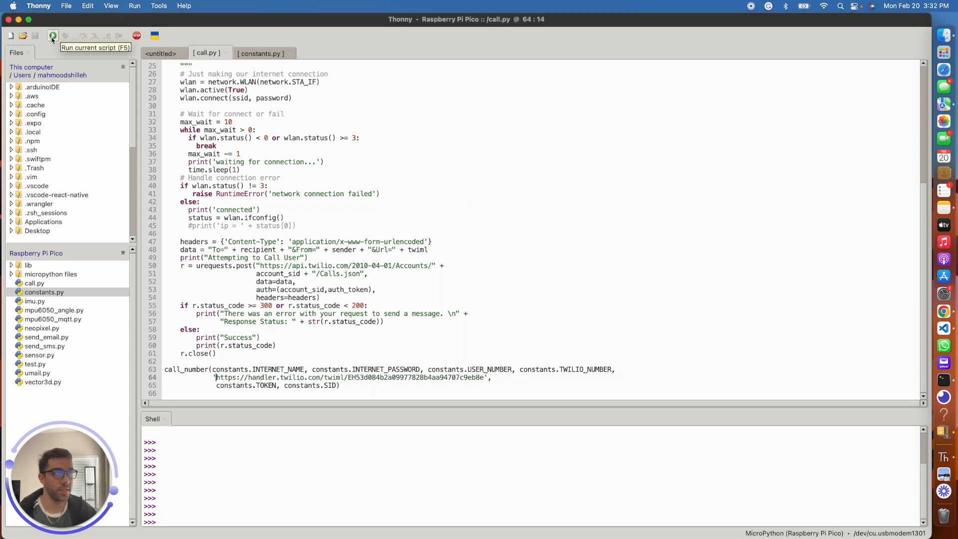
left_click(53, 36)
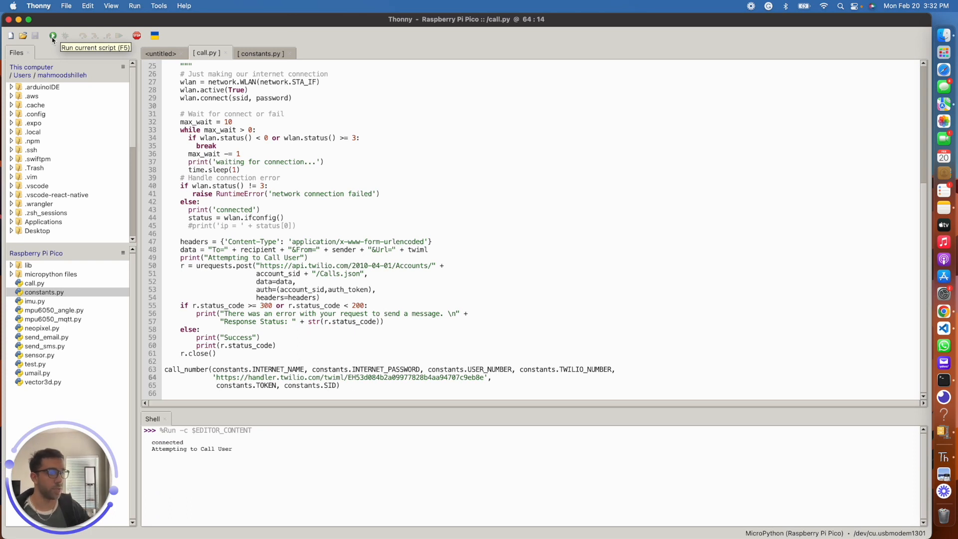
left_click(215, 378)
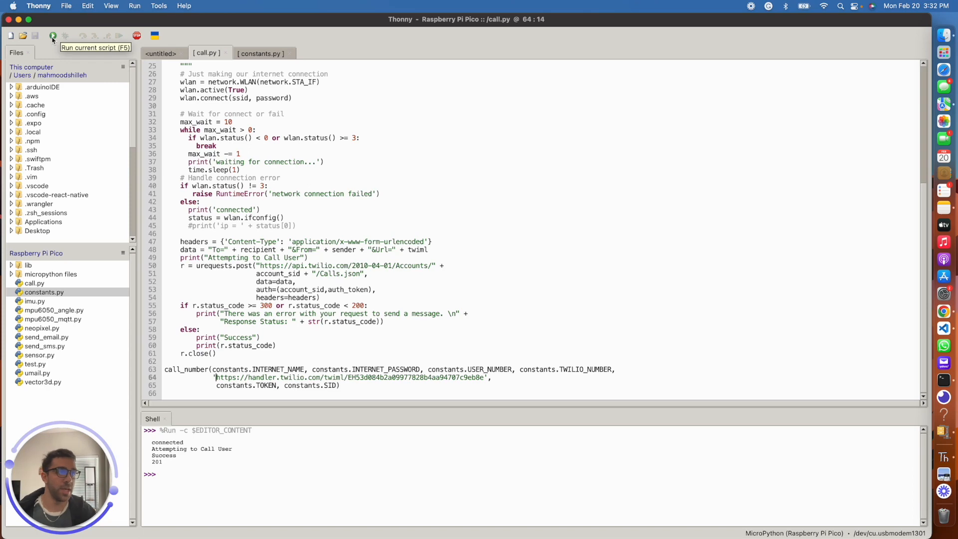
mouse_move(483, 279)
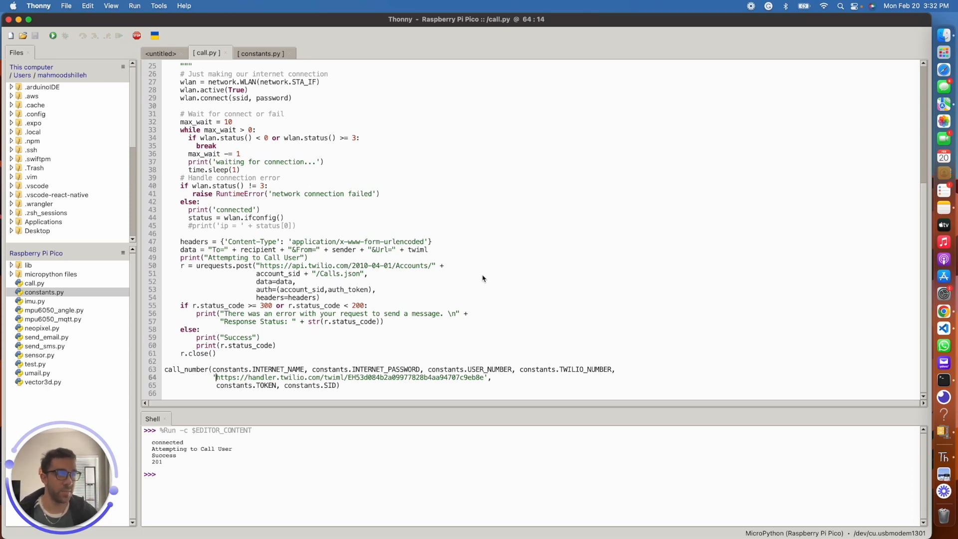
left_click(282, 12)
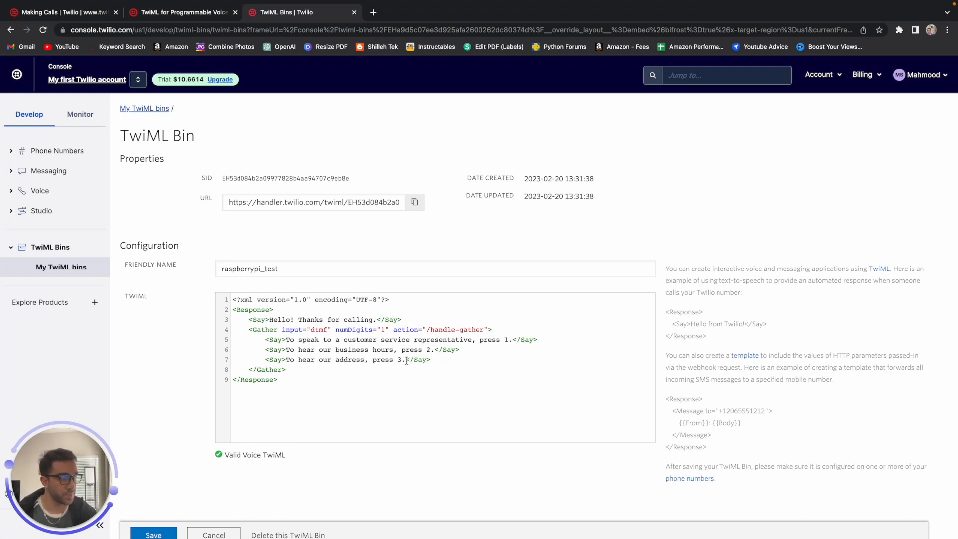
mouse_move(406, 331)
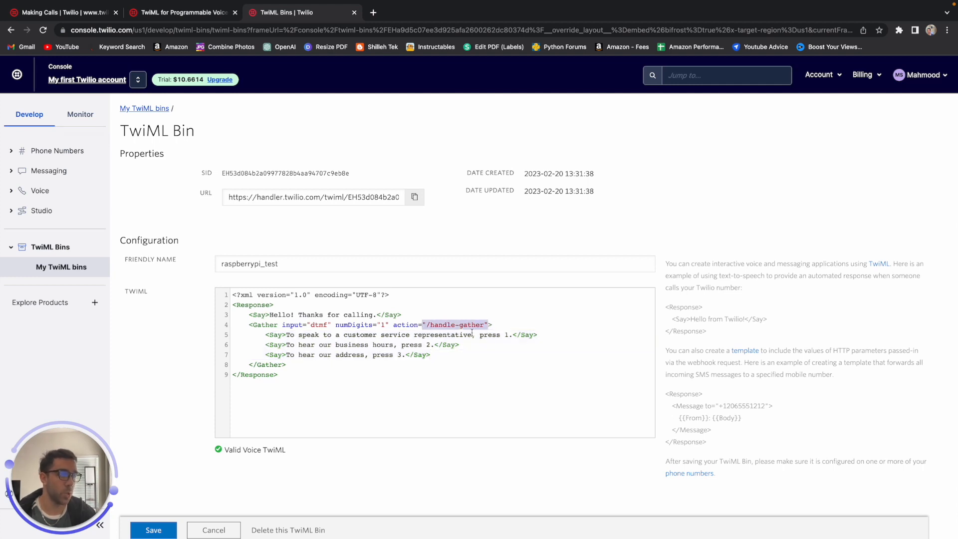
Save the bin with the Gather keypad menu TwiML and its thank-you greeting
left_click(154, 530)
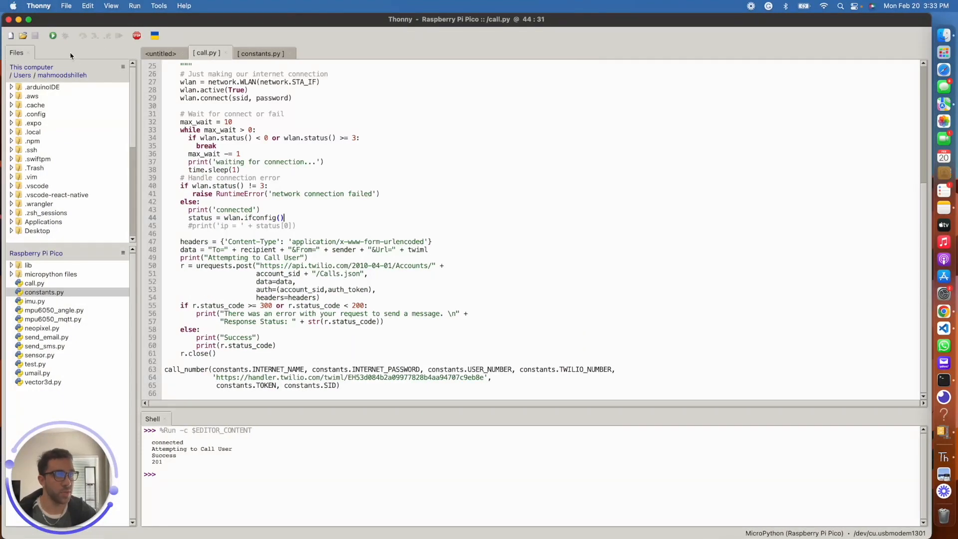
Rerun call.py on the Pico and get Success 201 again in the shell
left_click(52, 35)
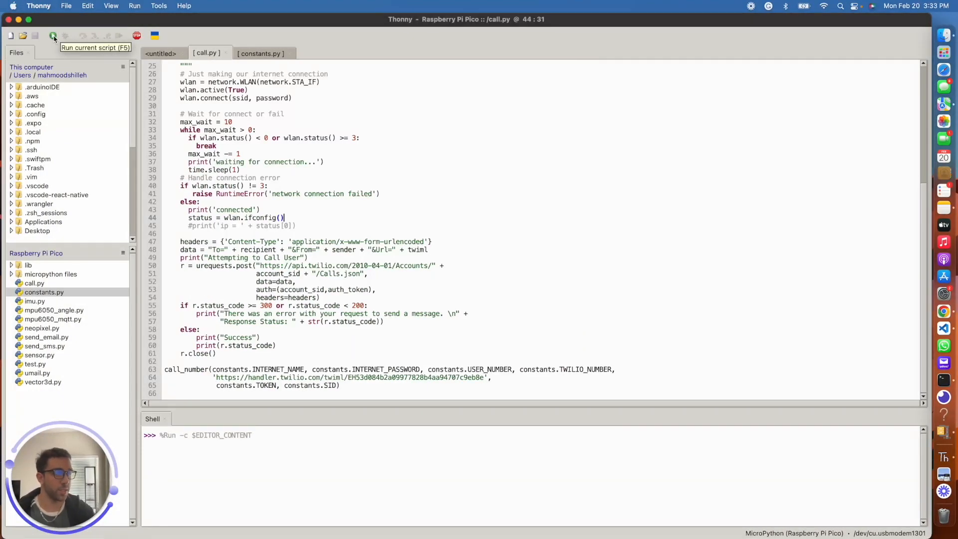
left_click(53, 36)
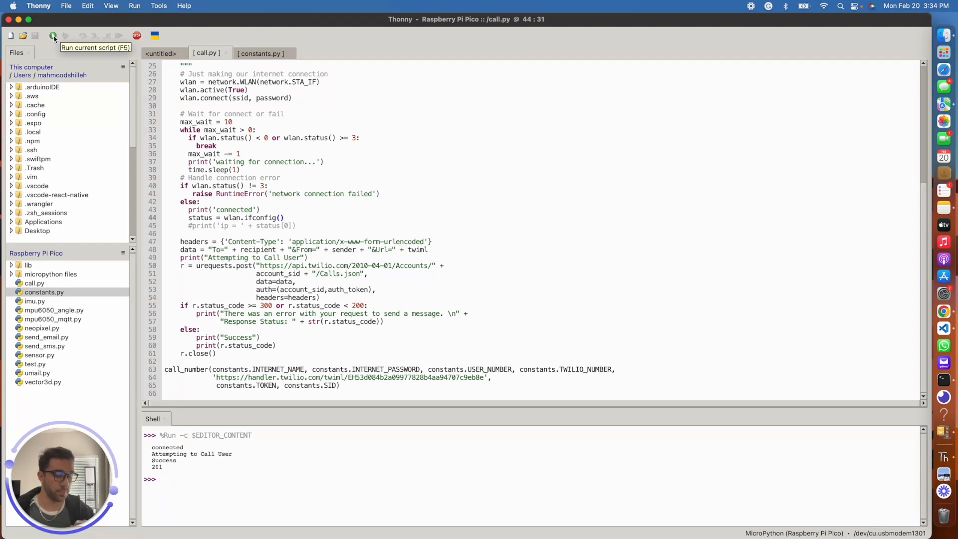
left_click(285, 218)
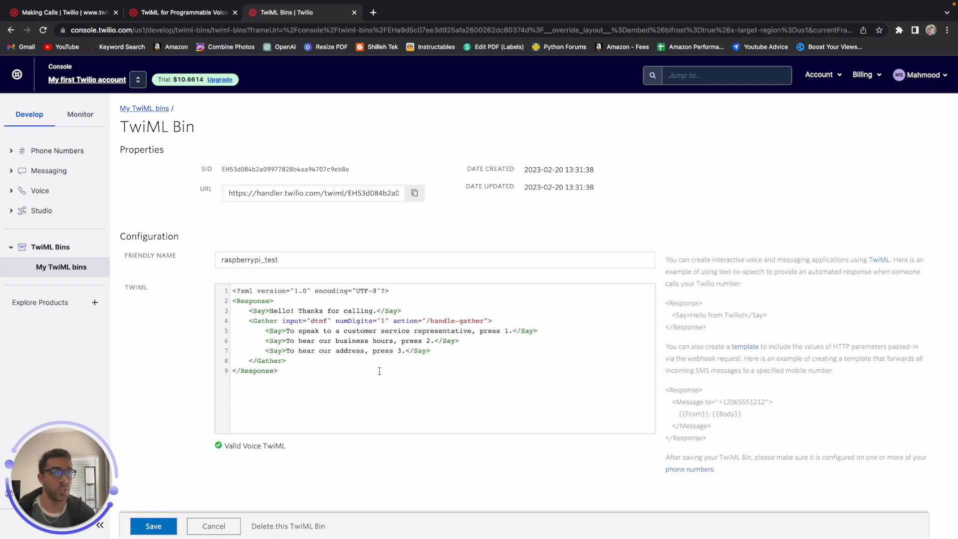
mouse_move(350, 409)
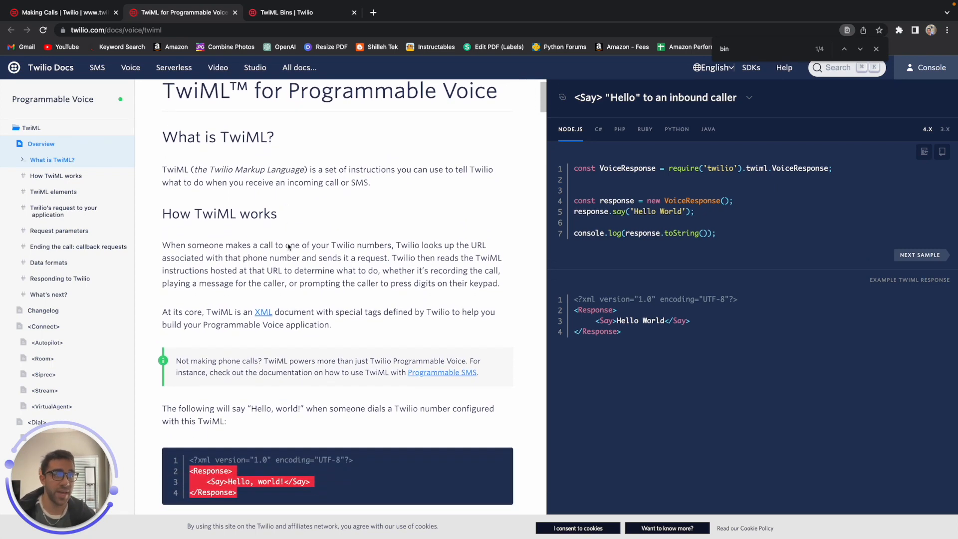
scroll("down", 3)
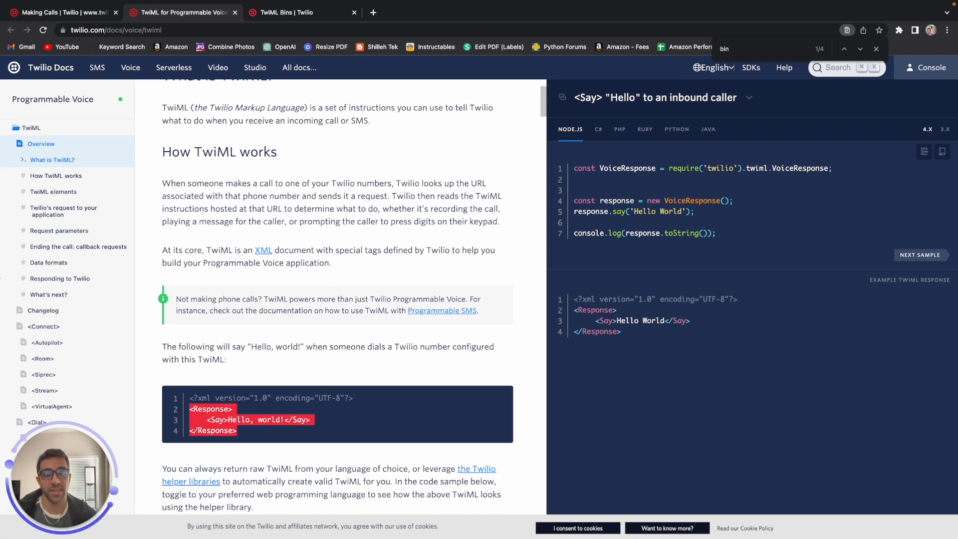
mouse_move(56, 176)
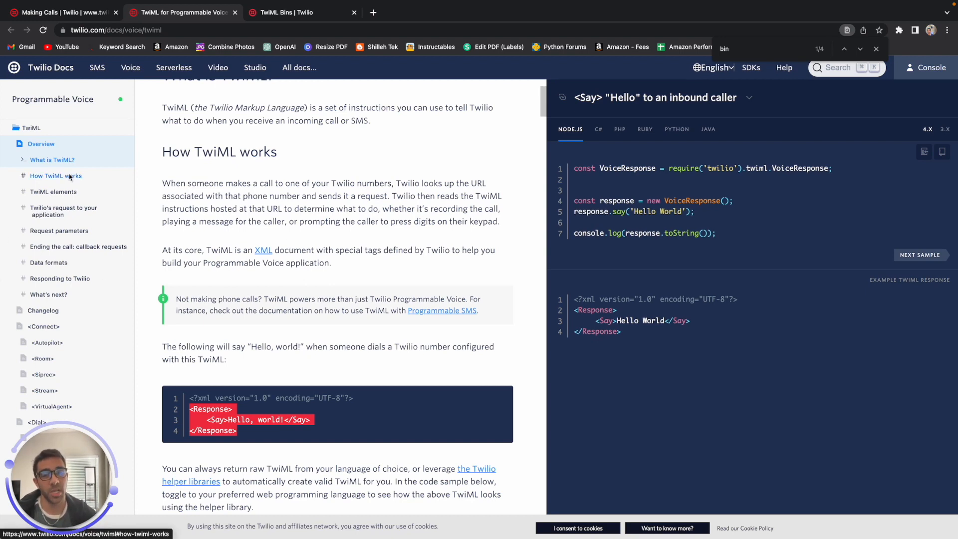